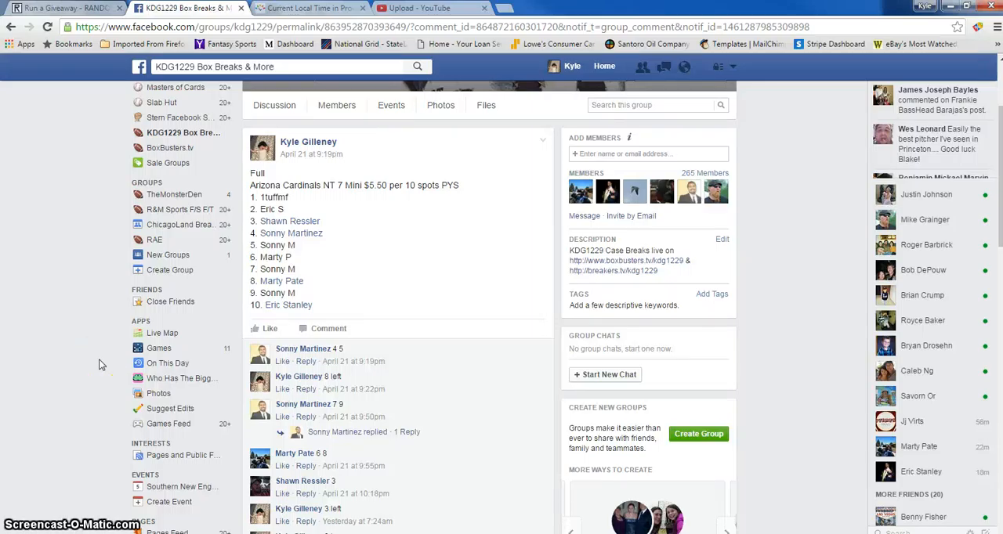
mouse_move(344, 274)
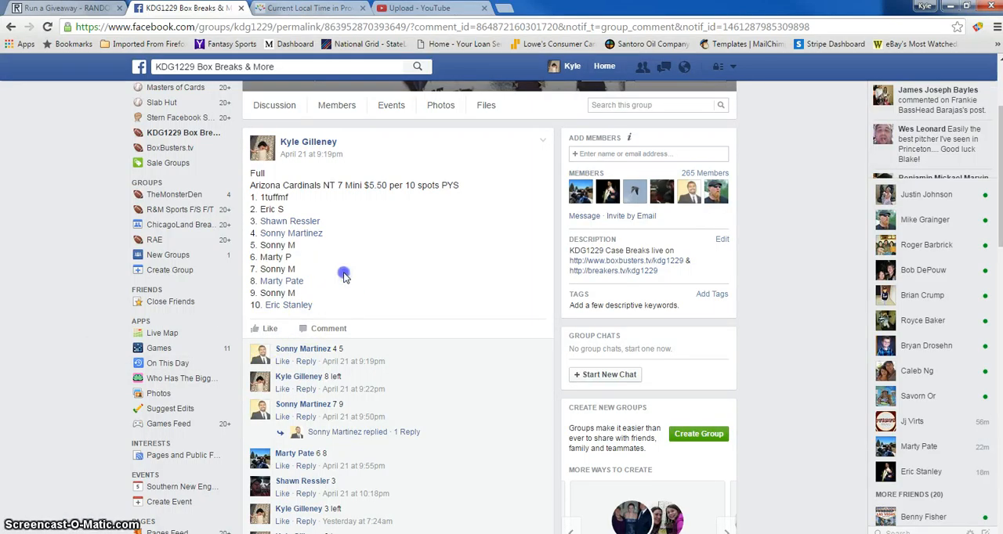
Step: Post a comment reading "live" under the Facebook giveaway post, then check the Providence clock
scroll("down", 3)
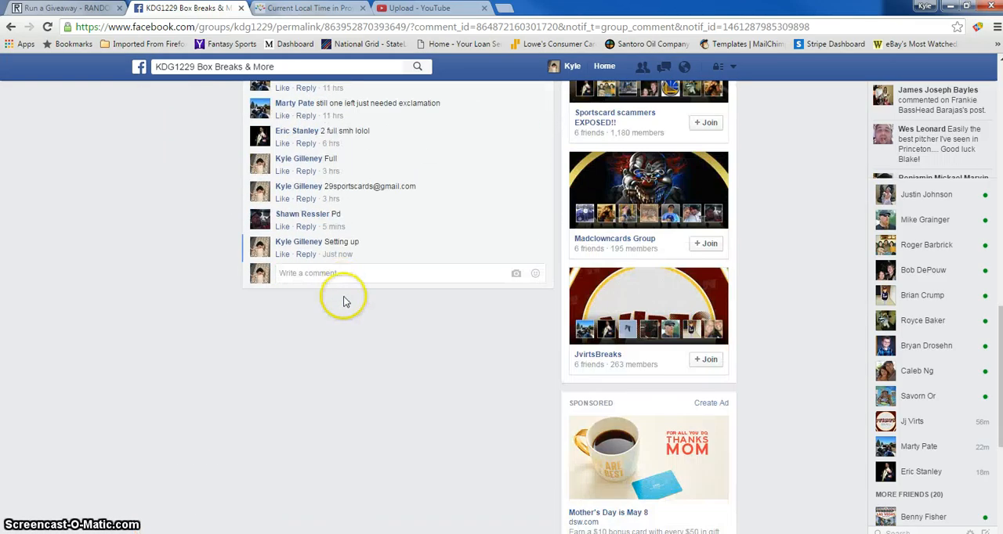
type("live")
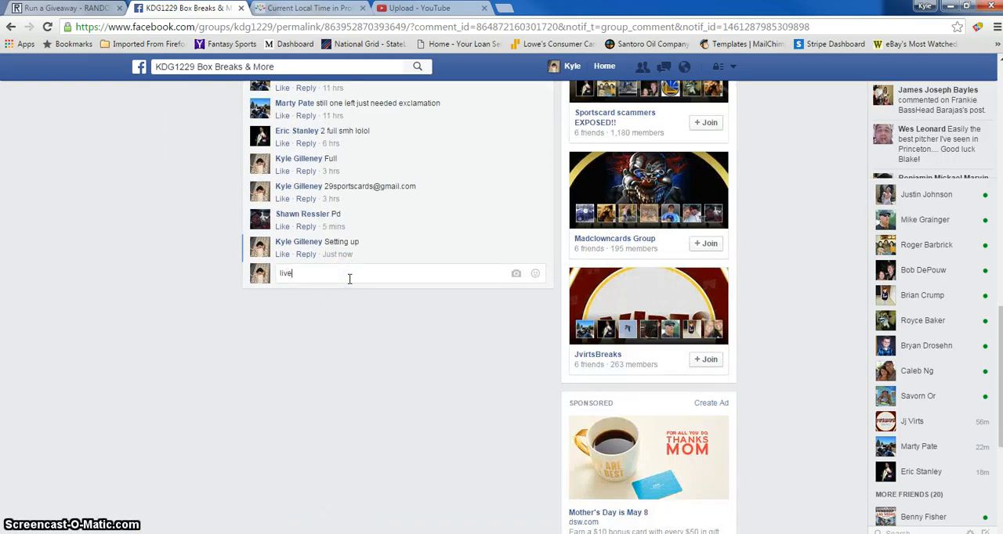
left_click(309, 8)
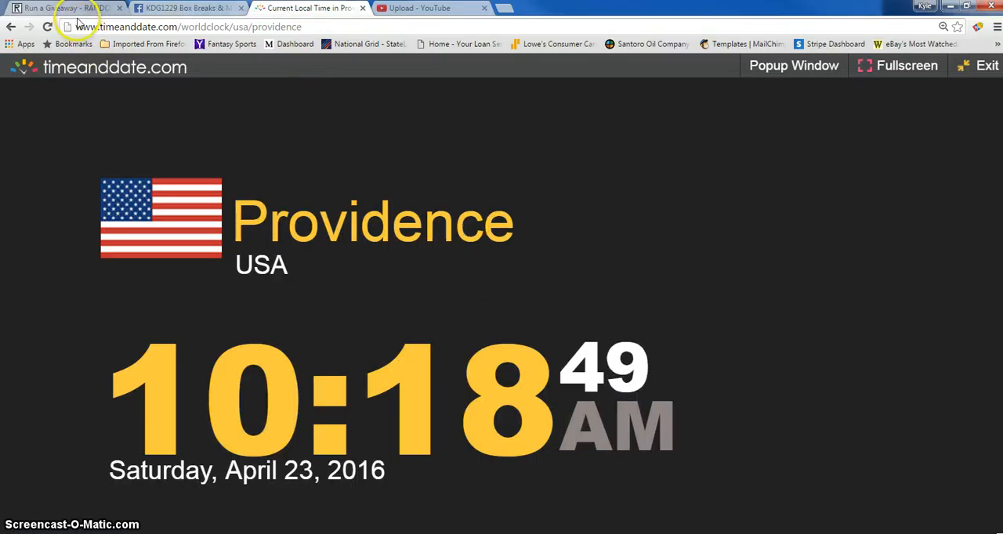
Step: Bring up the RANDOM.ORG run form listing the 10 "Cardinals nt 7 mini" entries
left_click(62, 8)
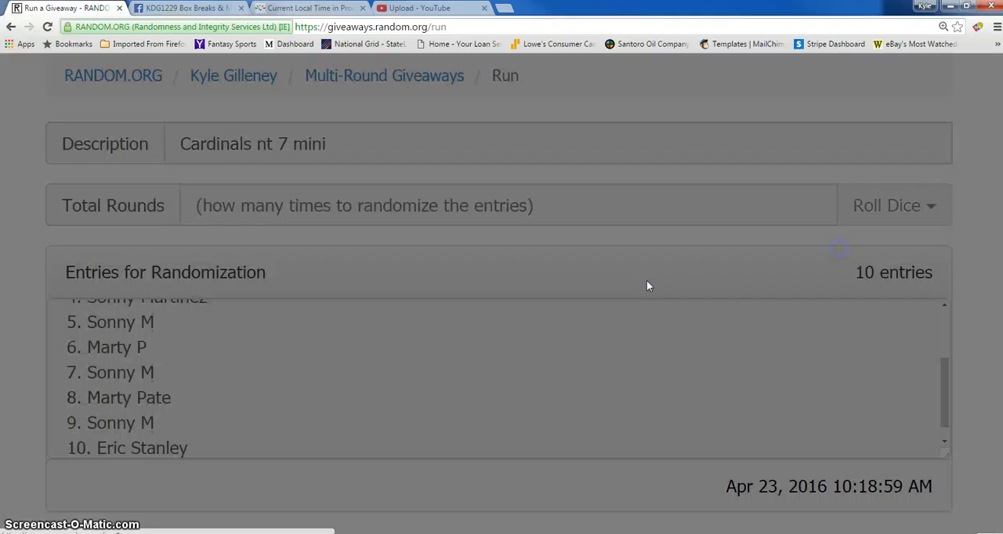
Step: Roll the dice for seven rounds and randomize the entry list through the early rounds
left_click(887, 205)
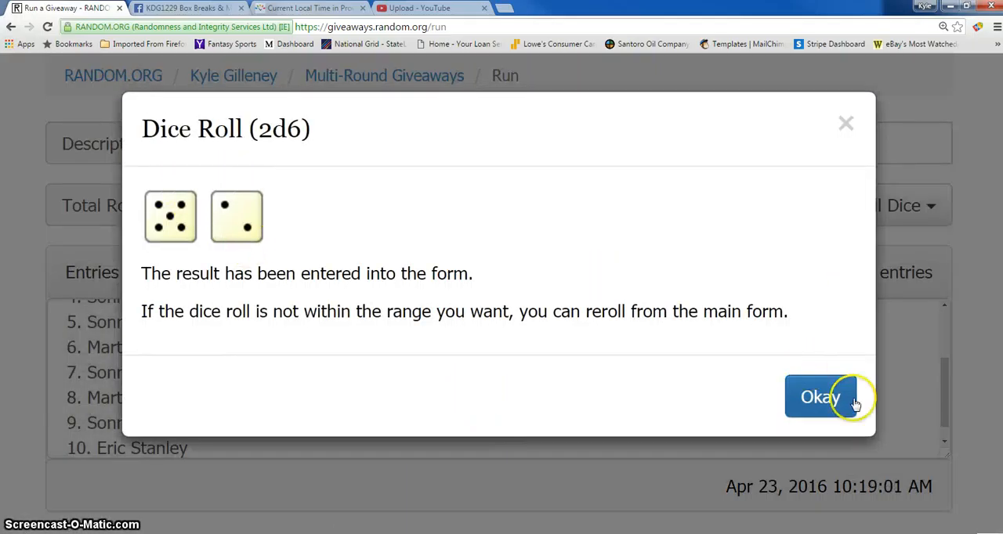
left_click(821, 396)
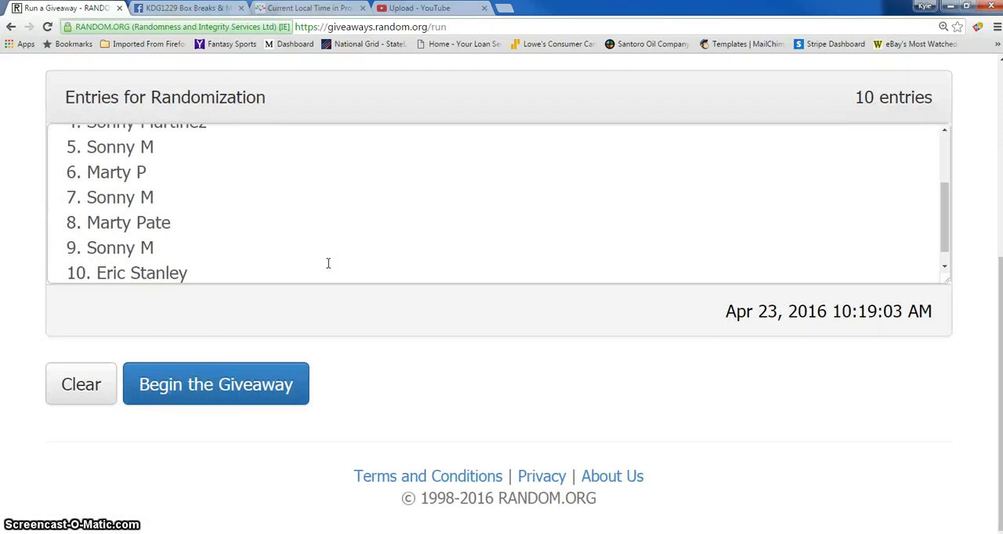
left_click(217, 384)
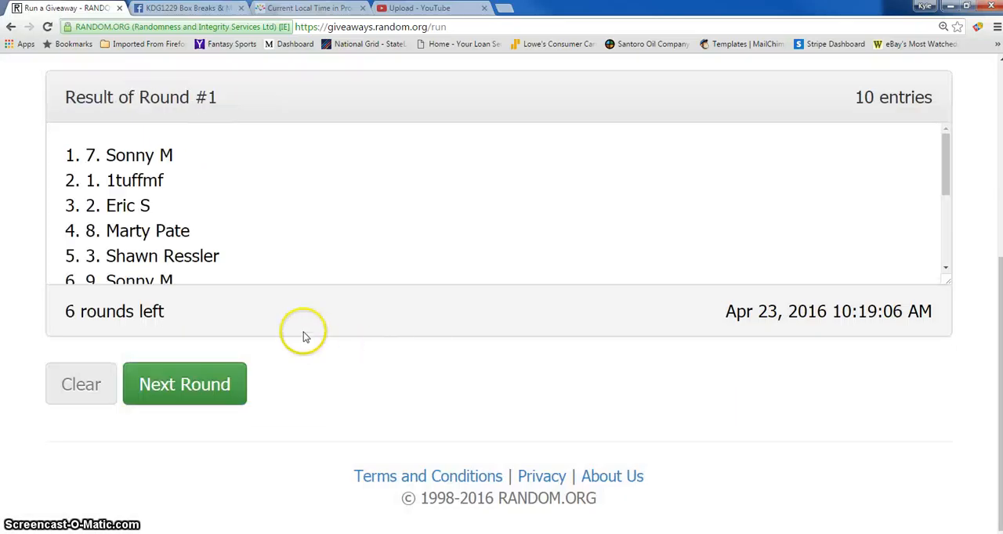
left_click(185, 383)
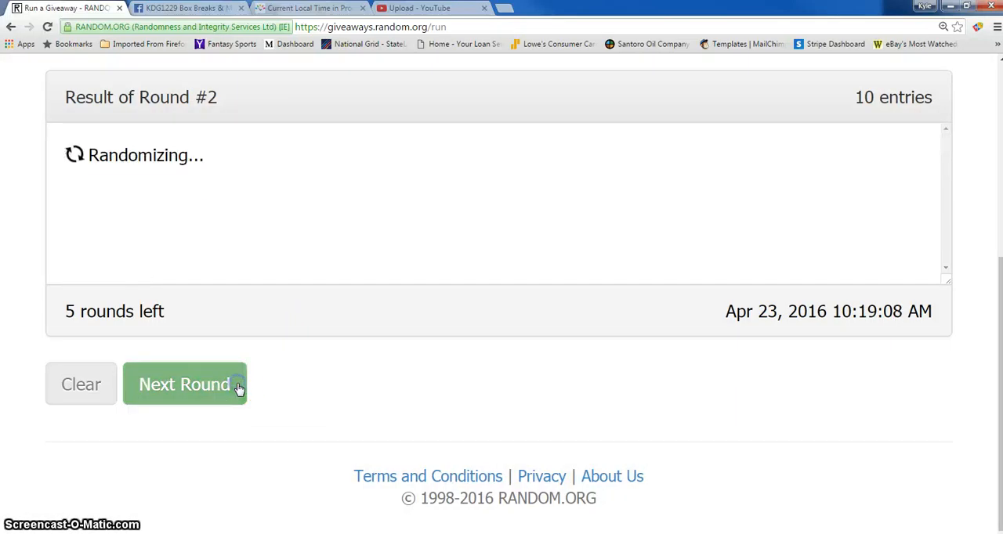
left_click(185, 384)
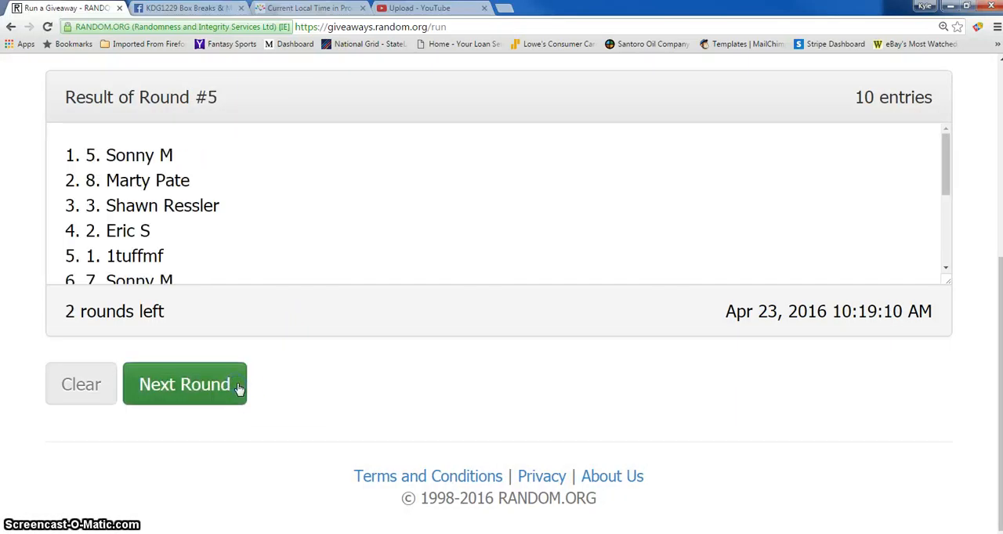
left_click(185, 384)
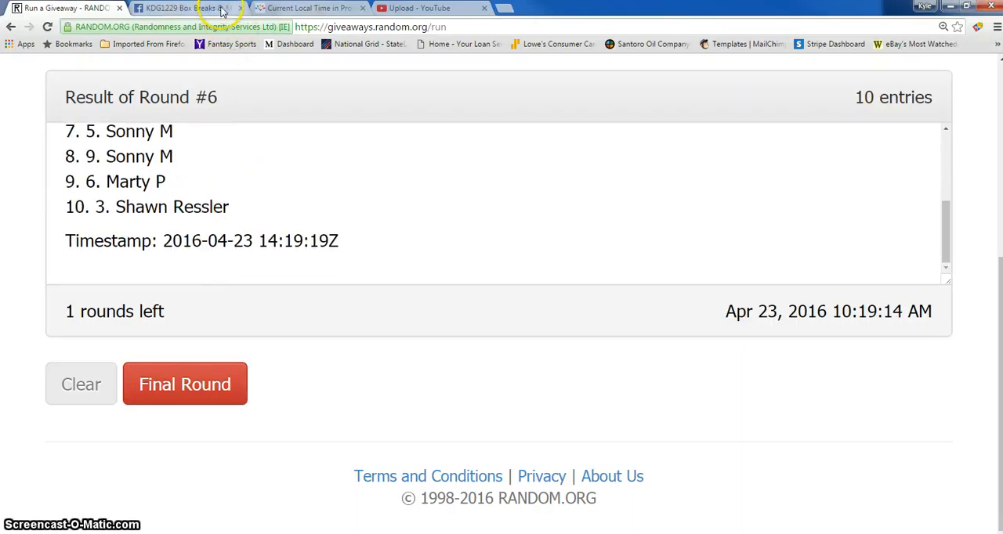
Step: Run the final seventh round showing verification code xjlrbl, then return to the Facebook post
left_click(310, 8)
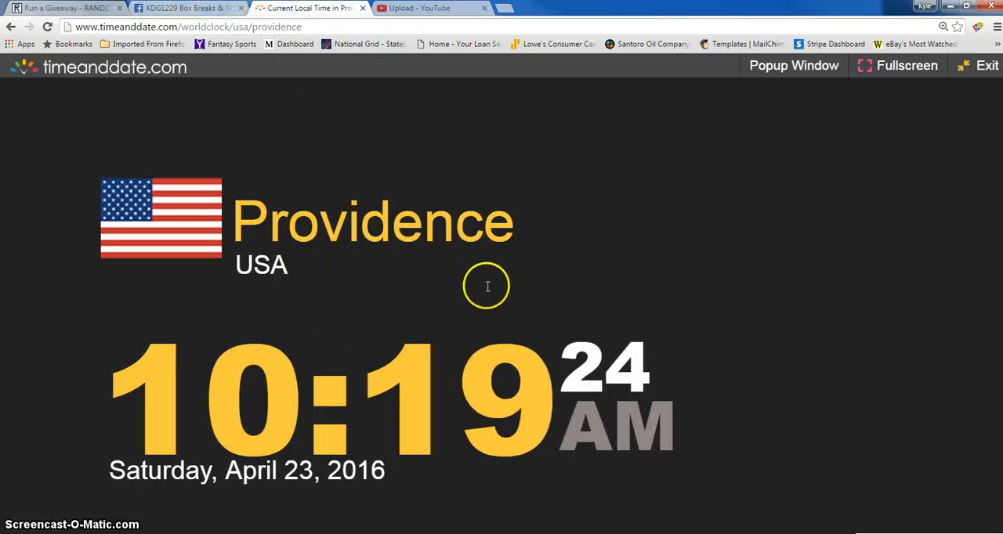
left_click(63, 7)
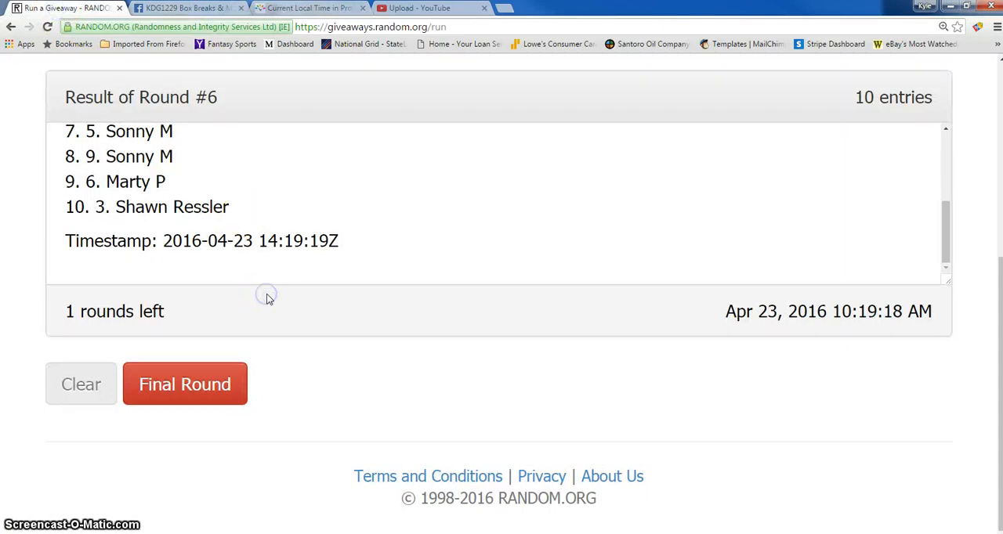
left_click(185, 384)
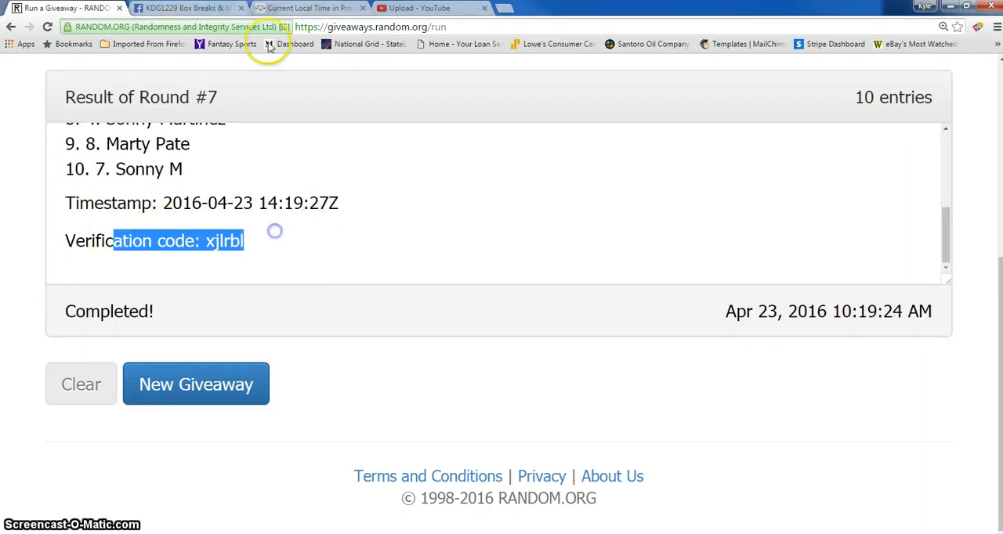
left_click(185, 8)
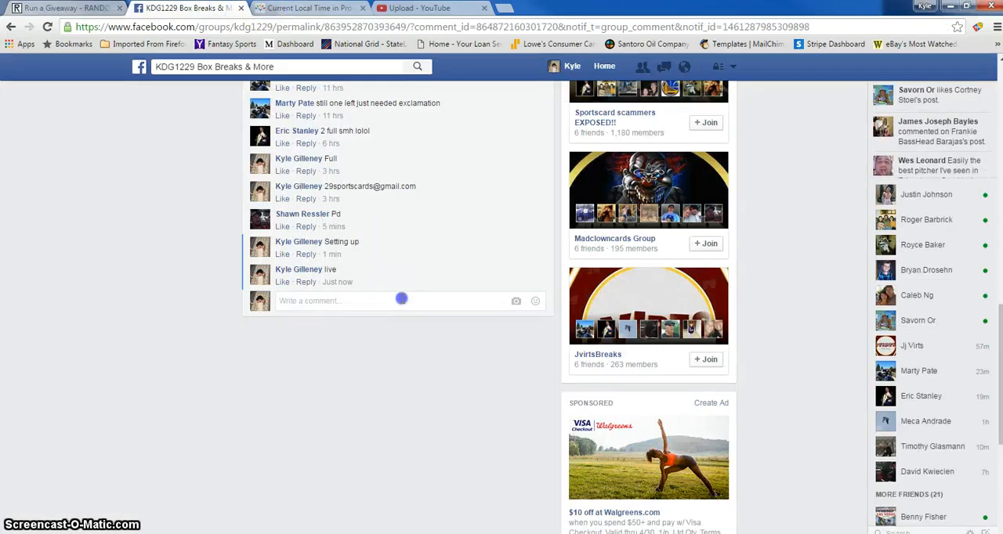